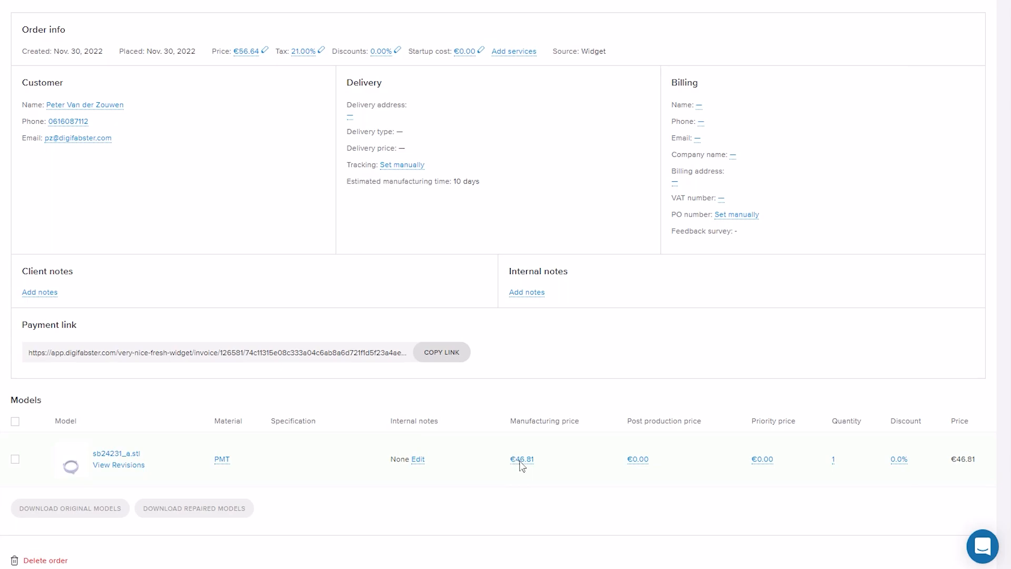
- Override the model's manufacturing price to 50 euros and save it
click(521, 459)
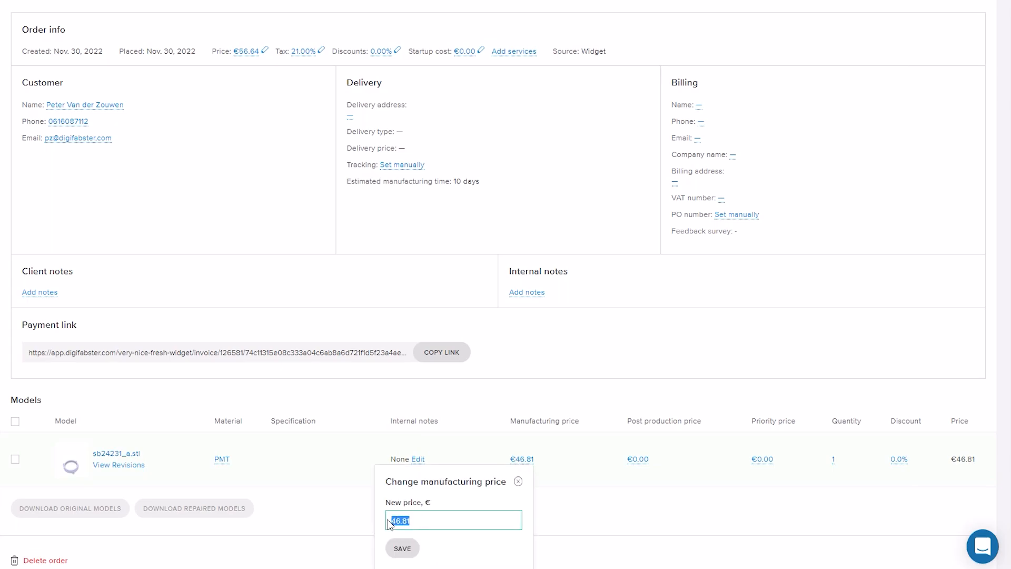
text(50)
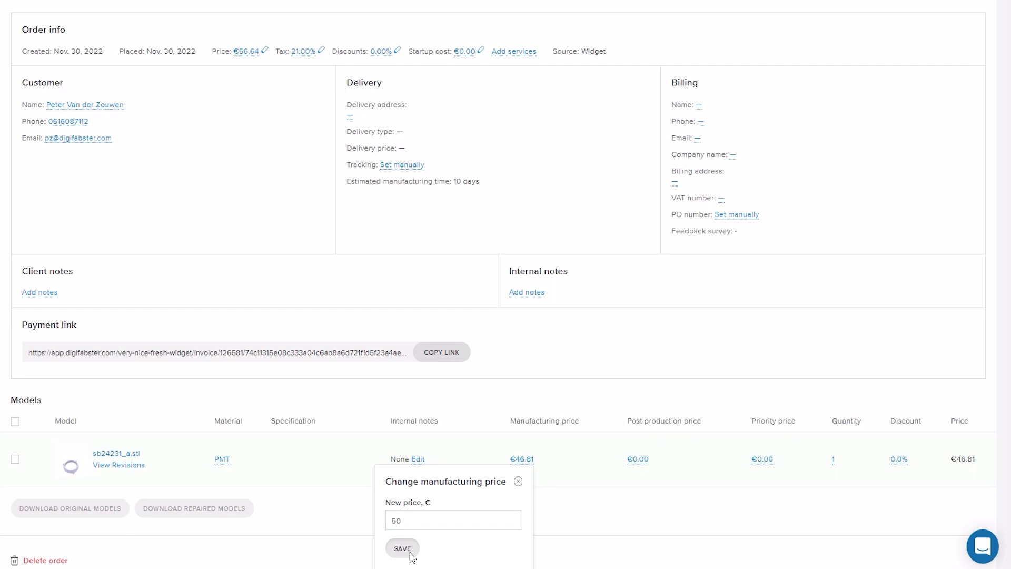
click(401, 547)
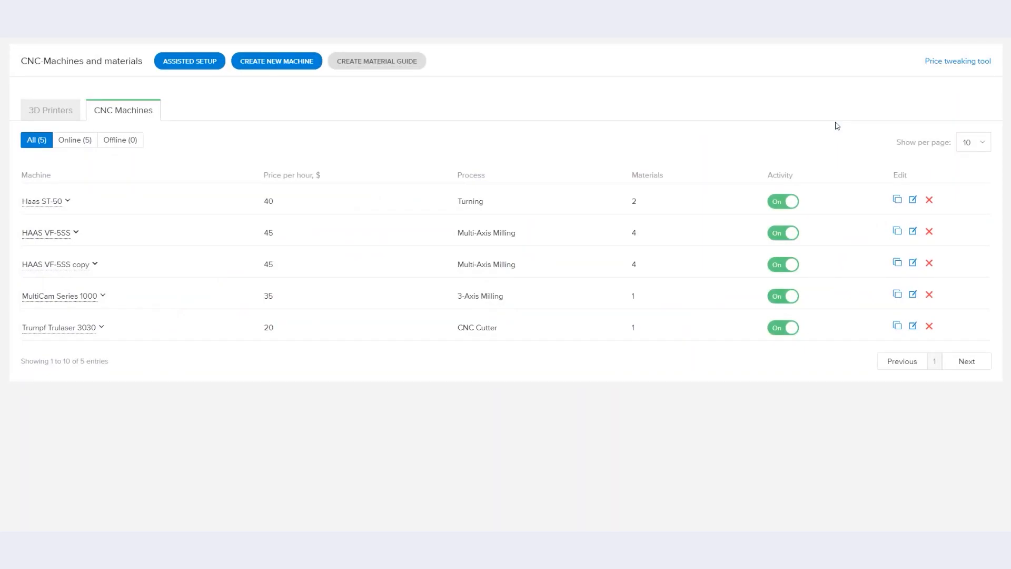
- In the price tweaking tool, select MultiCam Series 1000 and browse sample models to test
click(957, 61)
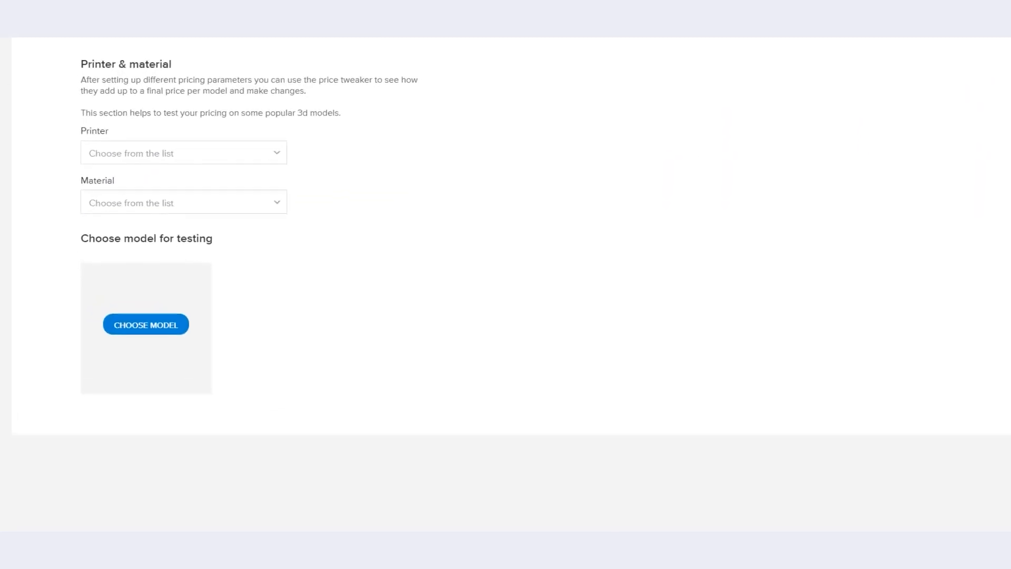
click(183, 152)
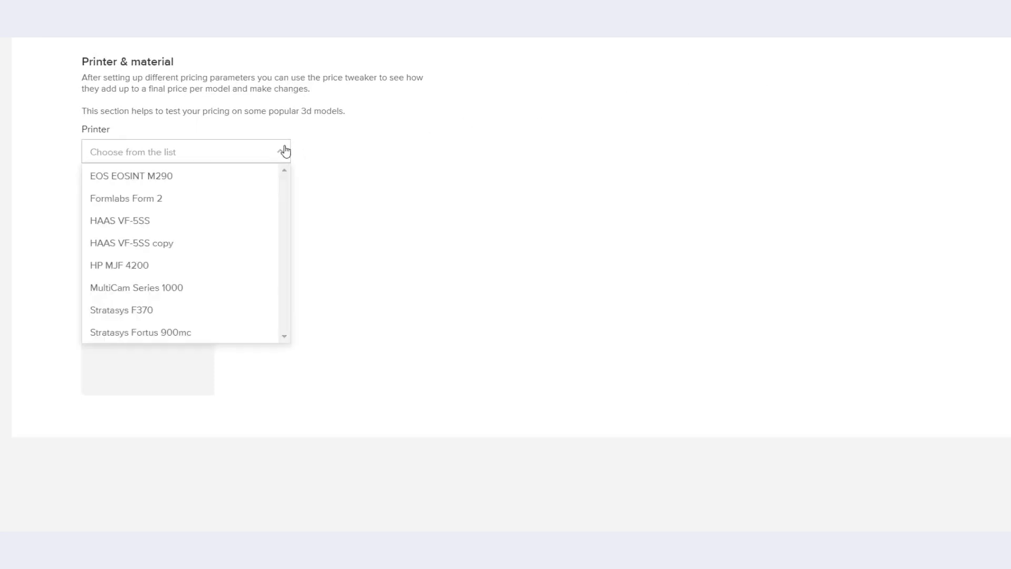
click(136, 286)
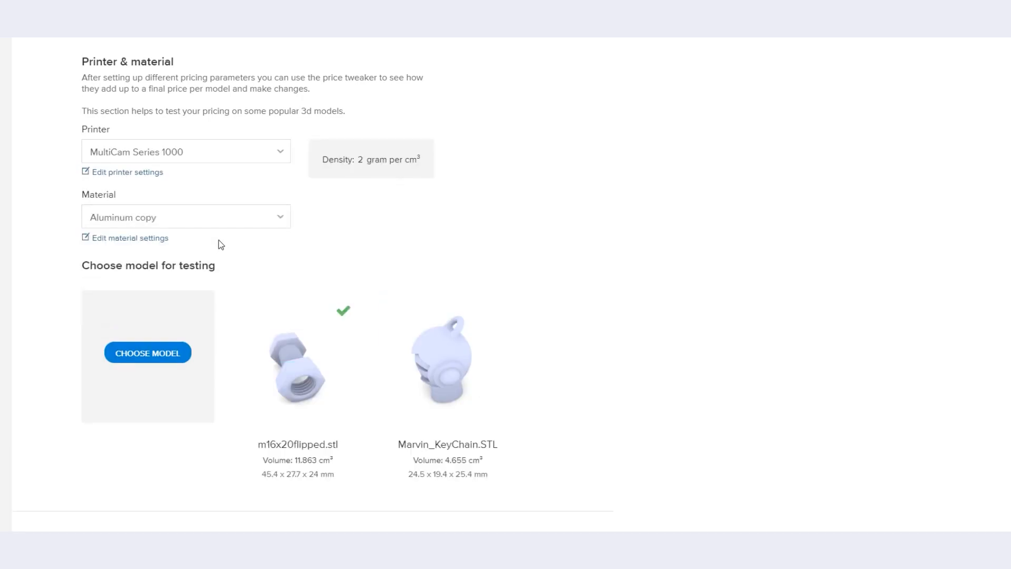
click(147, 352)
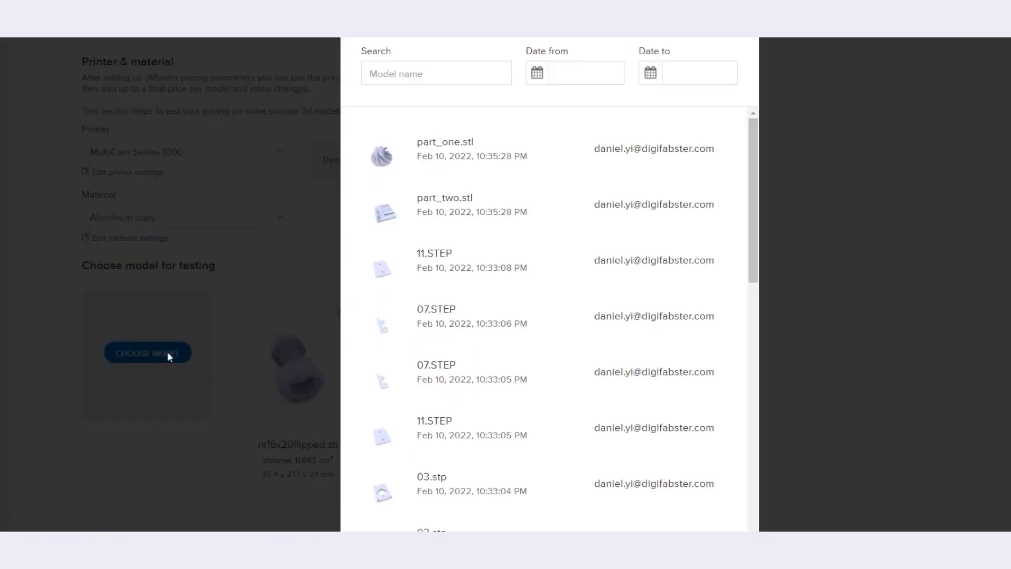
mouse_move(451, 260)
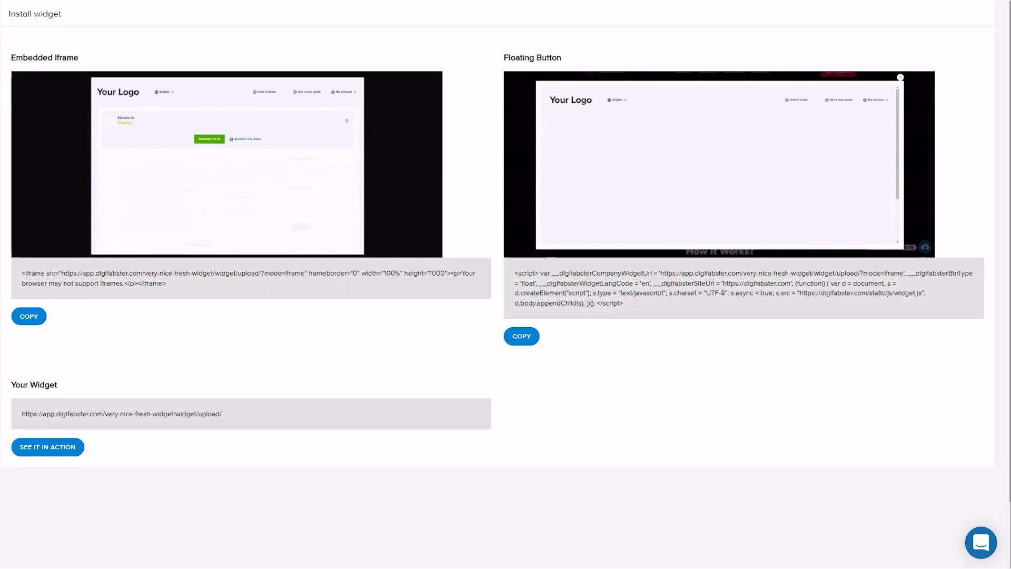
- Launch the live quoting widget preview via See It In Action
click(47, 446)
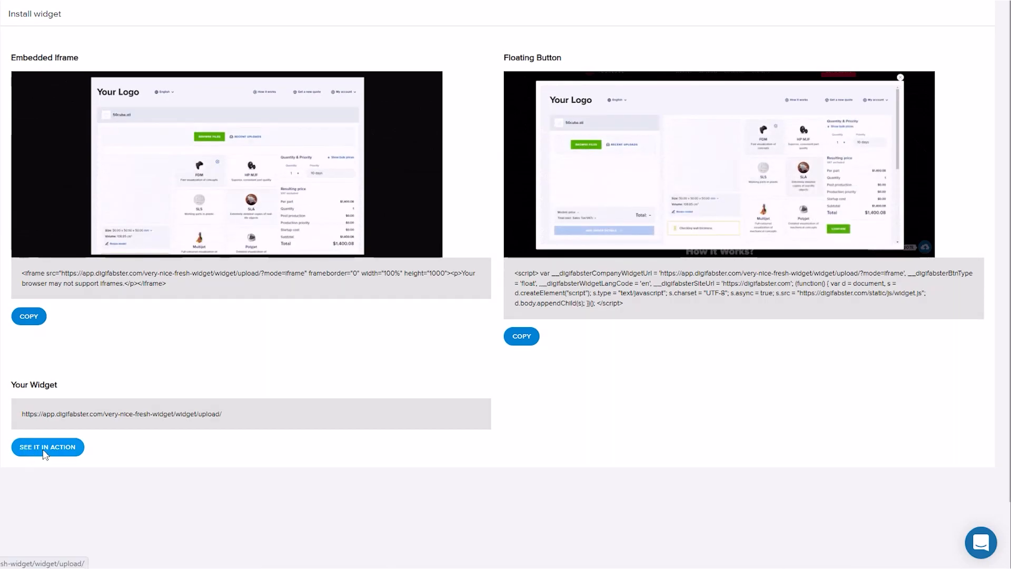
click(48, 446)
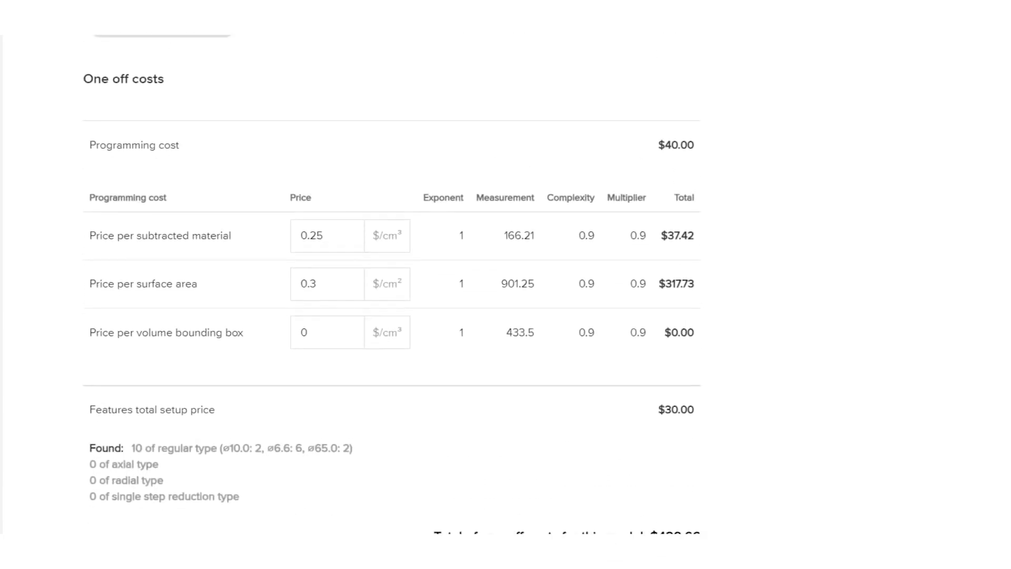
- Change the price per subtracted material from 0.25 to 3 $/cm³
click(326, 234)
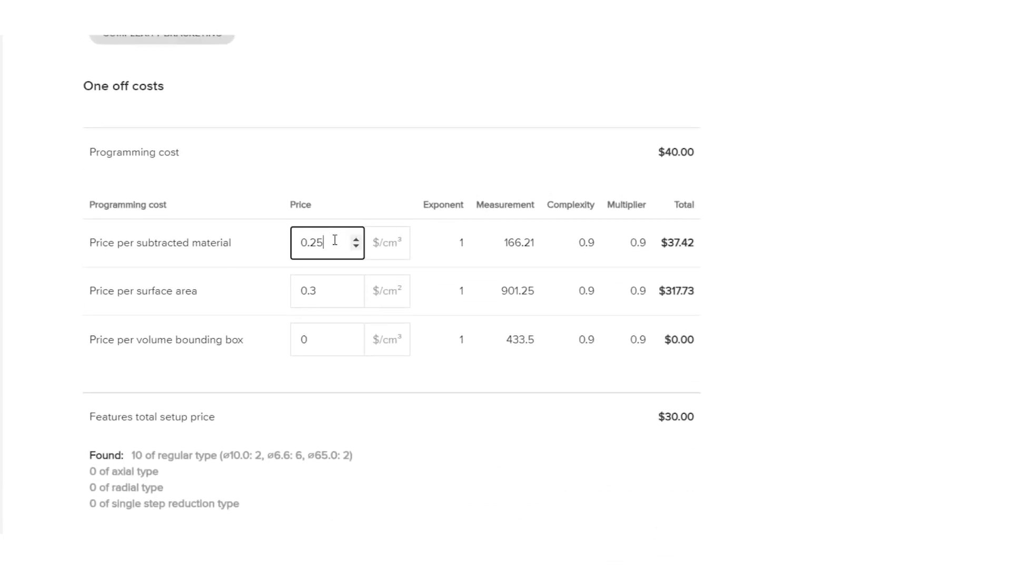
text(3)
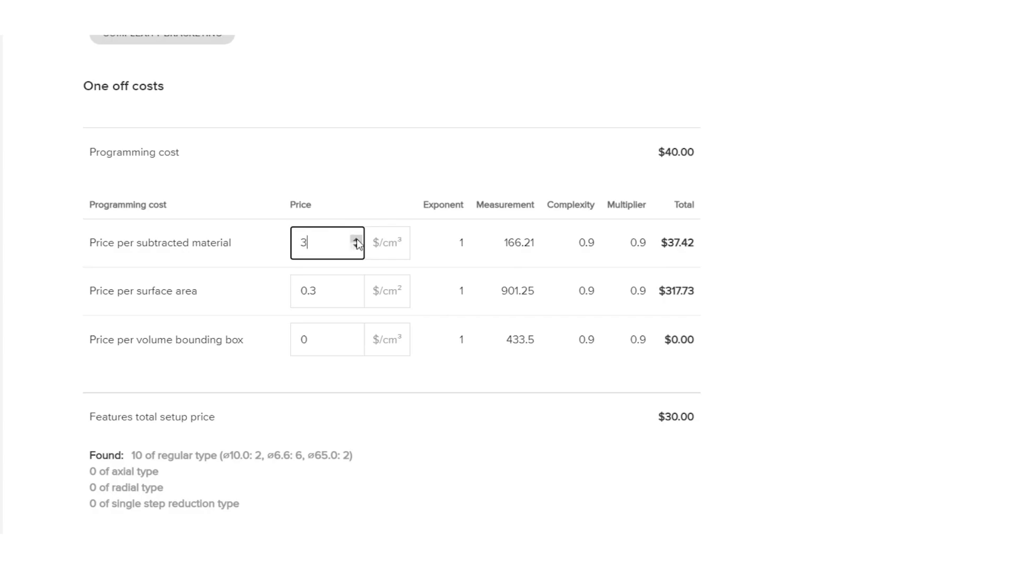